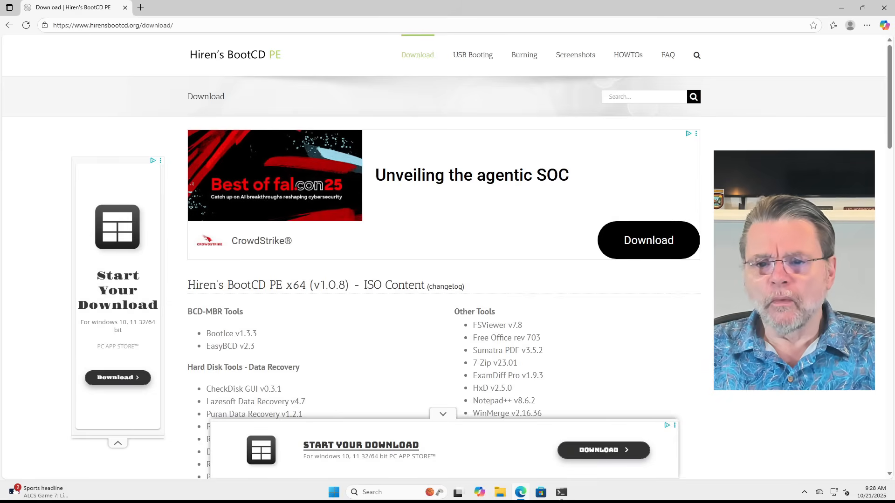
Scroll the Hiren's BootCD page to the Filename / MD5 / SHA1 / SHA-256 checksum table.
scroll("down", 3)
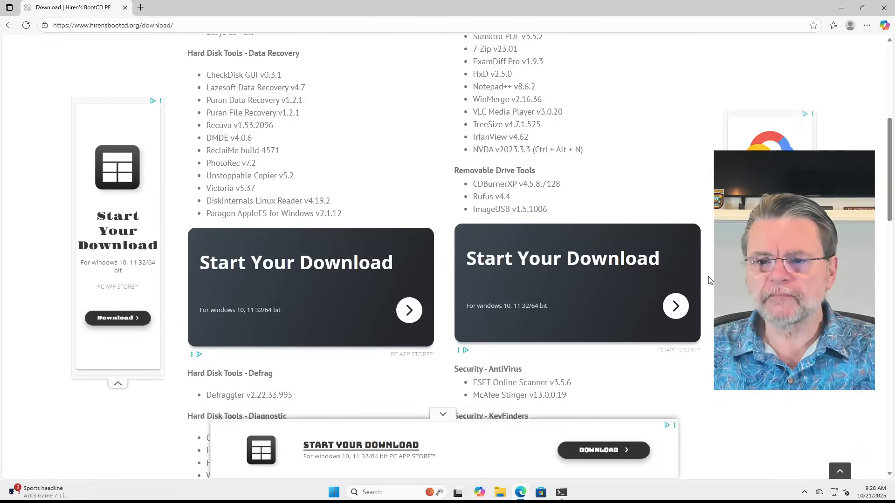
scroll("down", 3)
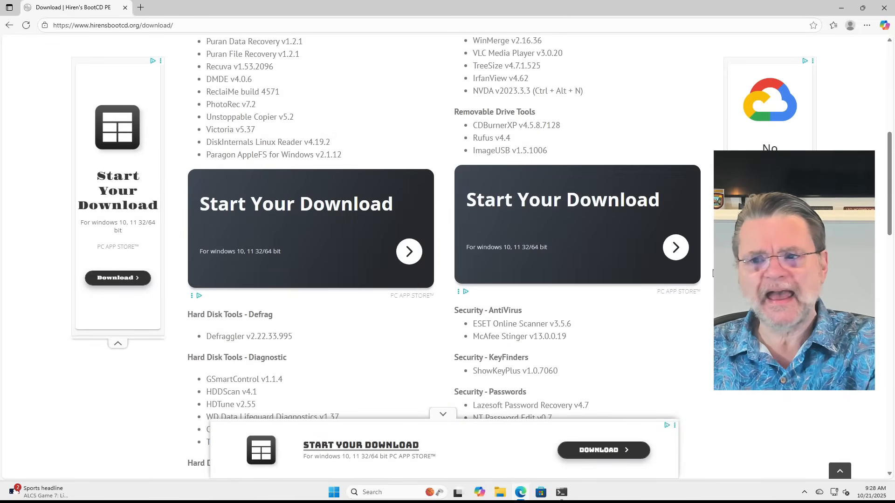
scroll("down", 3)
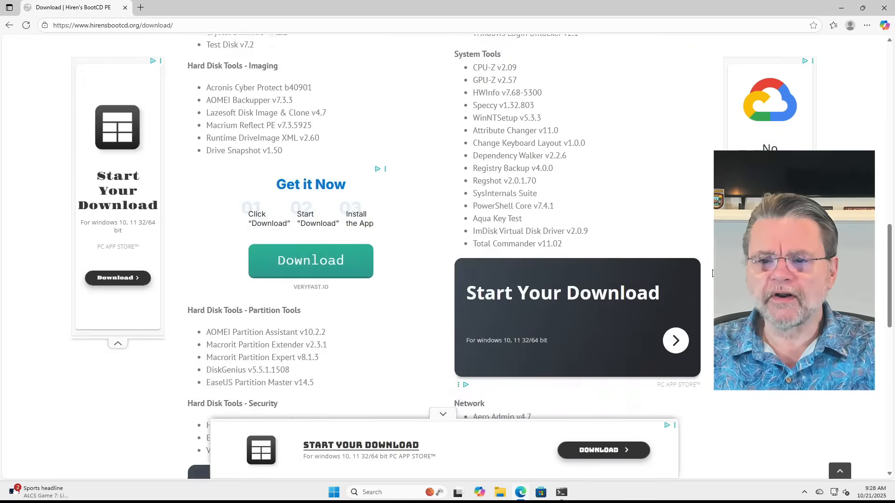
scroll("down", 3)
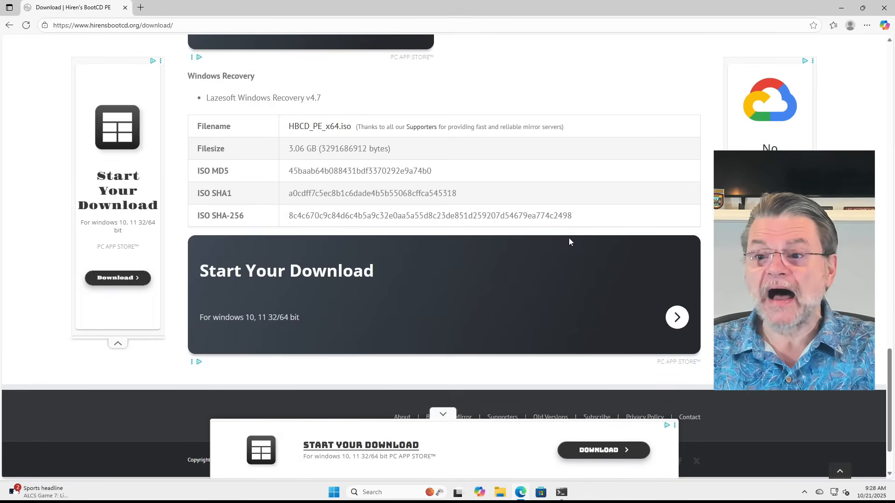
mouse_move(222, 162)
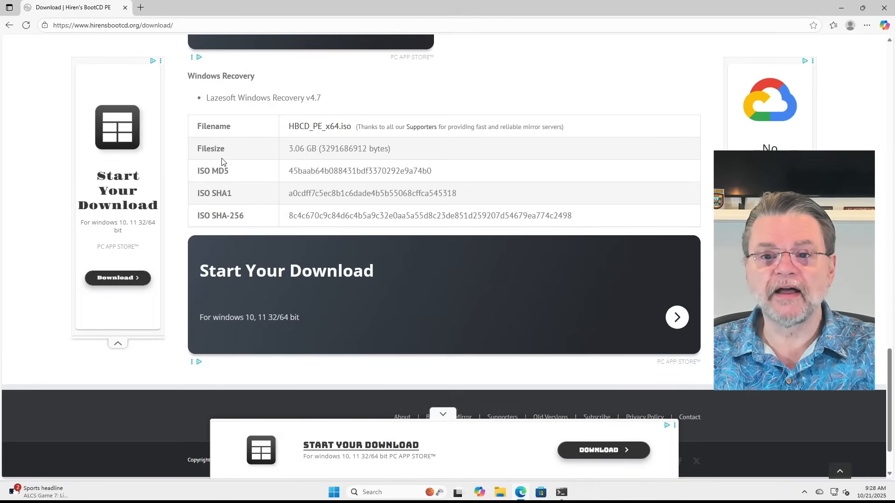
mouse_move(262, 209)
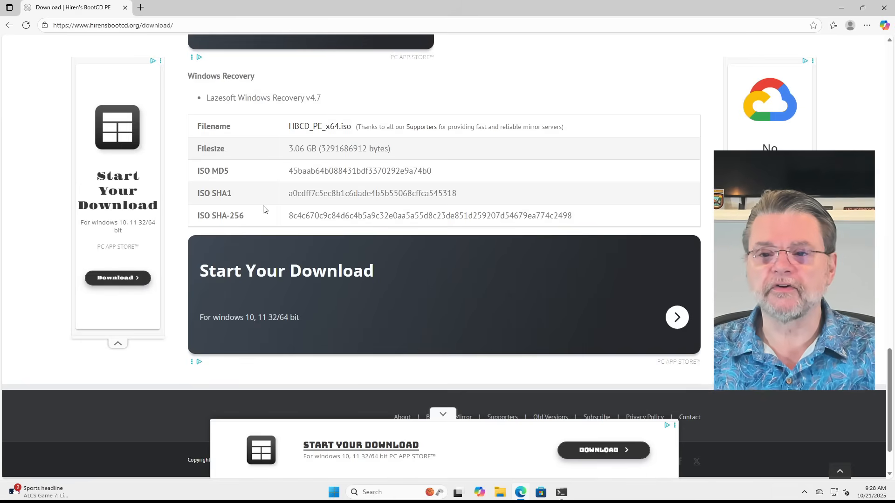
mouse_move(320, 126)
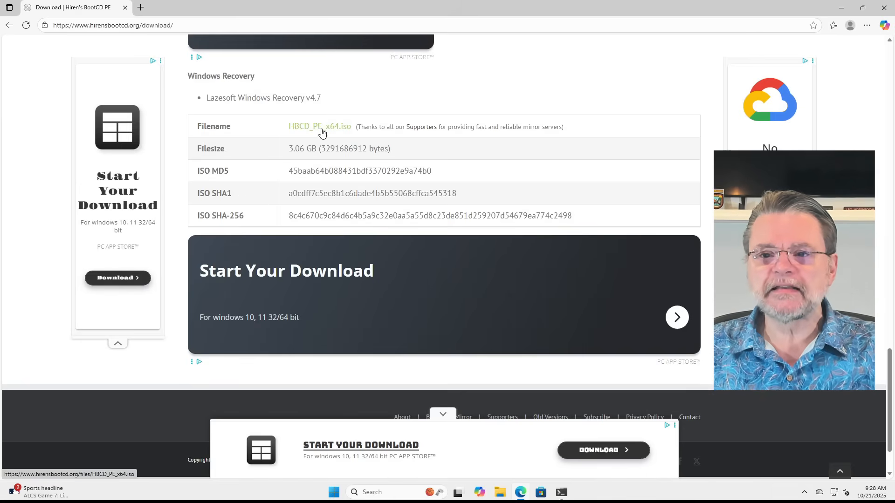
mouse_move(334, 137)
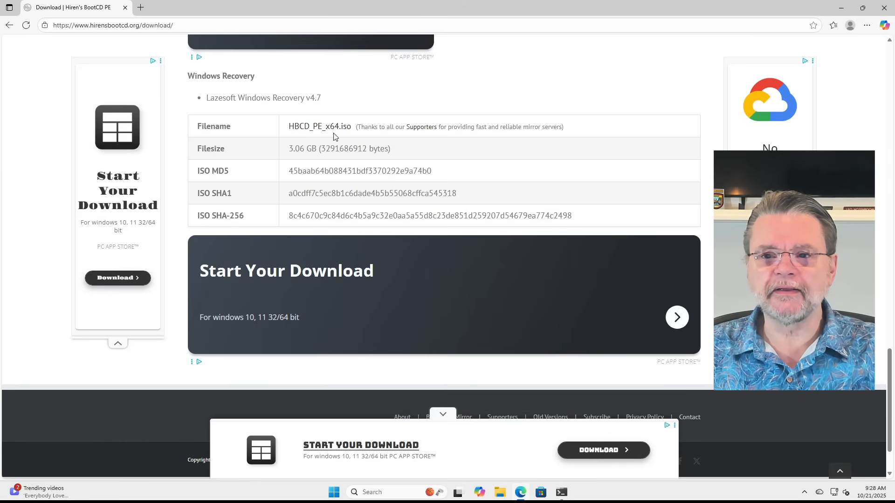
mouse_move(319, 126)
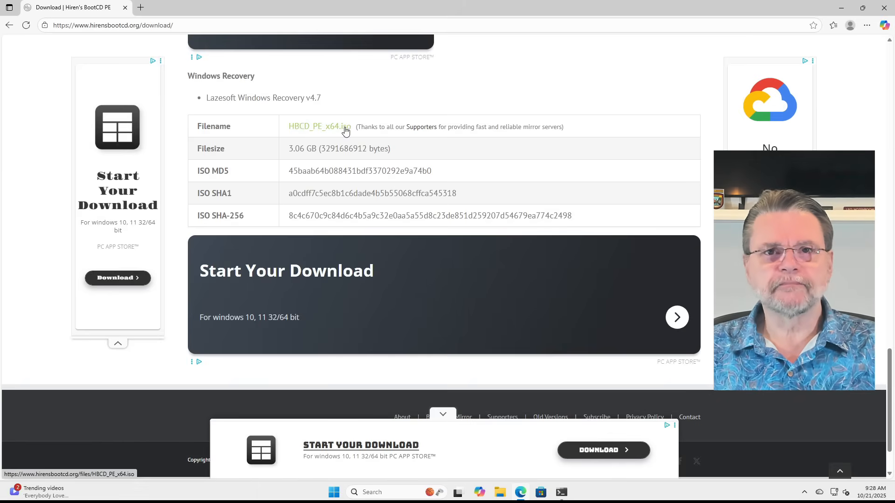
right_click(319, 126)
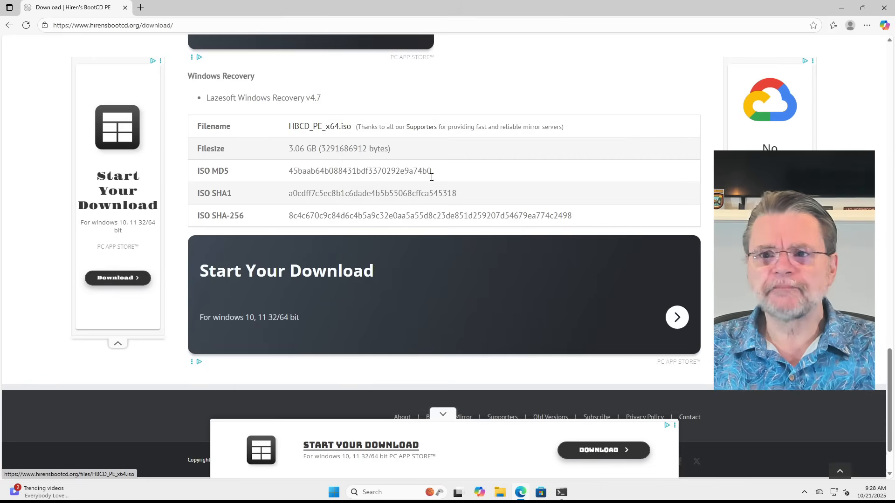
scroll("down", 3)
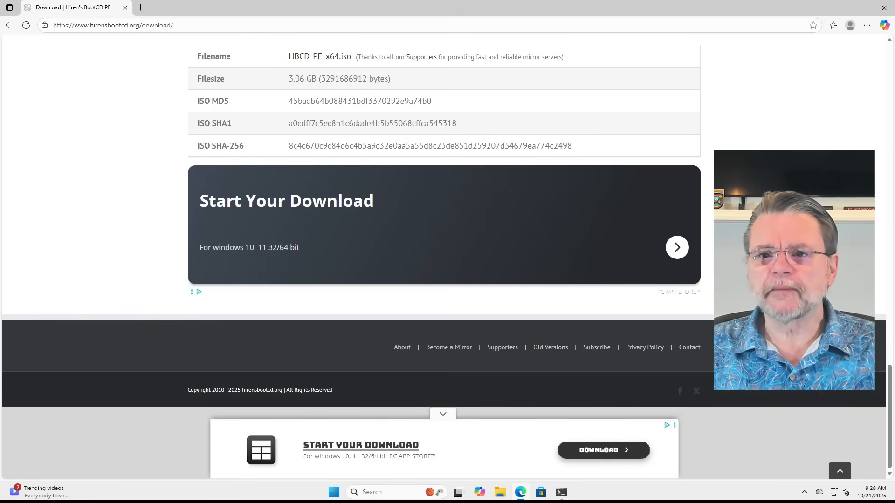
left_click(561, 492)
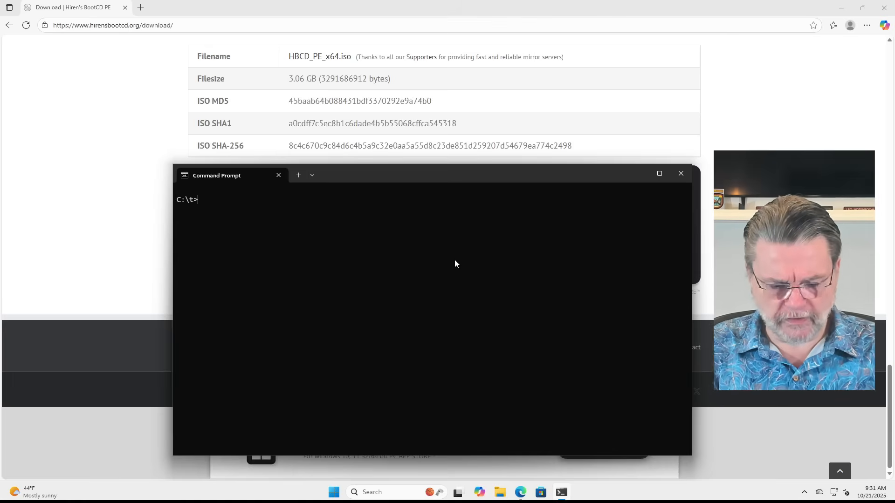
List C:\t with dir, showing HBCD_PE_x64.iso at 3,291,686,912 bytes.
type("dir")
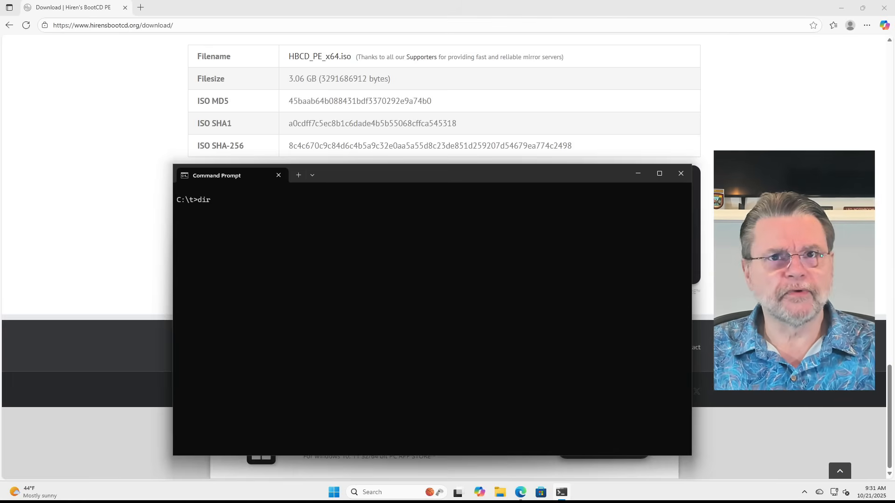
key("Return")
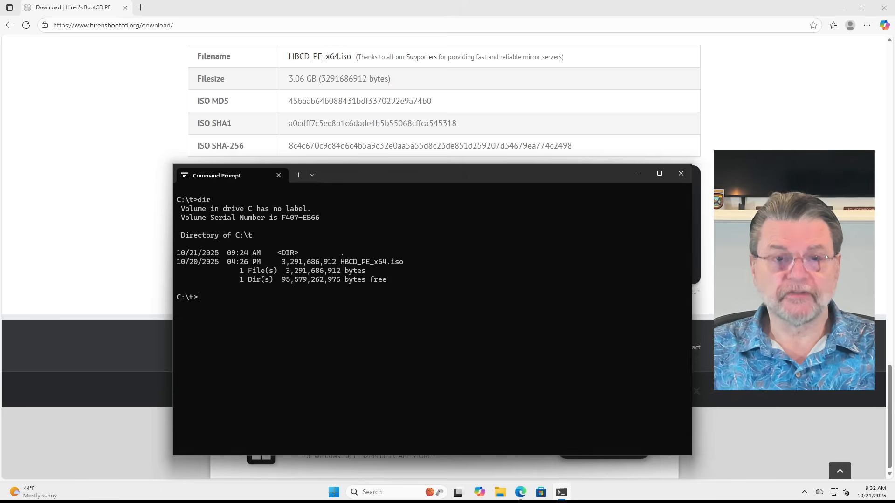
Run certutil -hashfile HBCD_PE_x64.iso MD5, yielding 45baab64b088431bdf3370292e9a74b0.
type("cert")
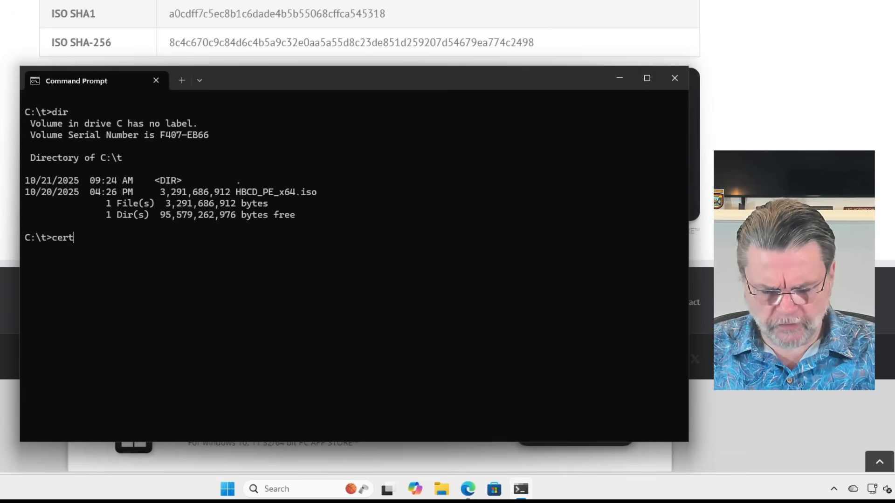
type("util -h")
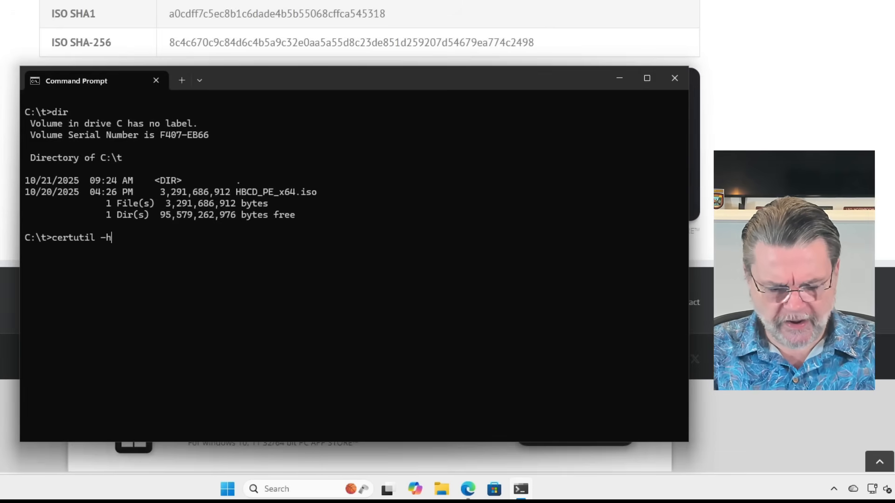
type("ashfile")
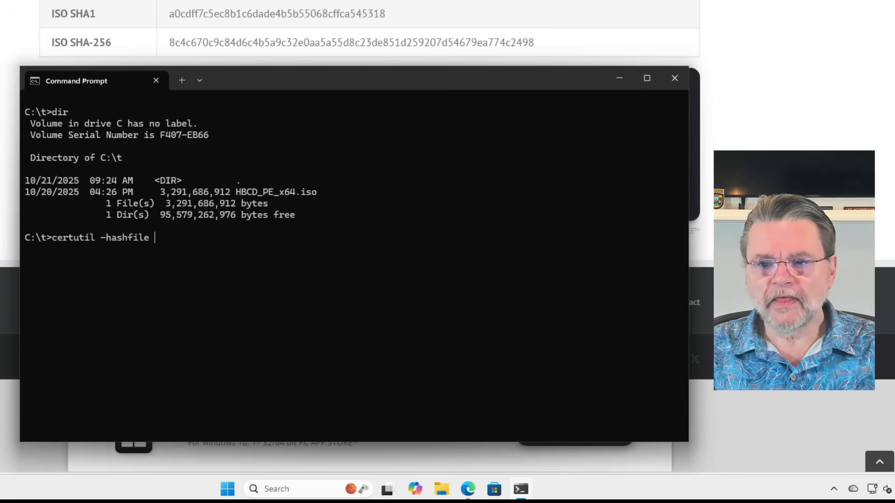
type("HBCD_PE_x64.iso")
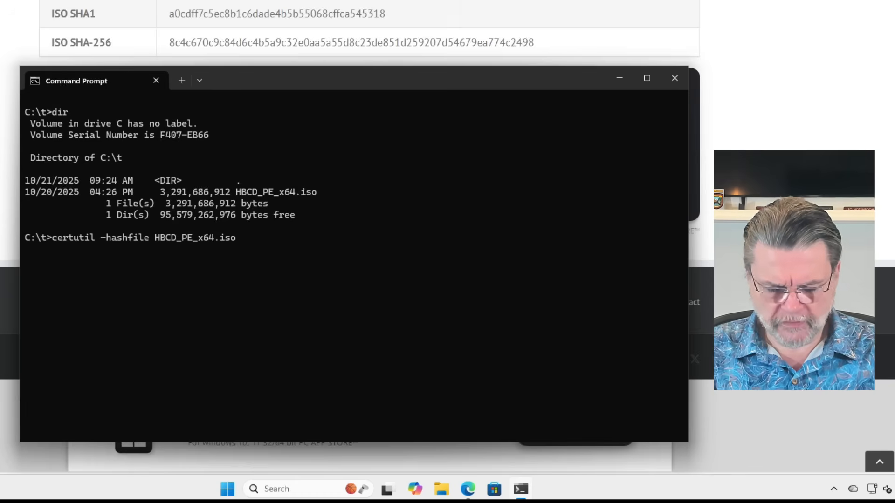
type("MD%")
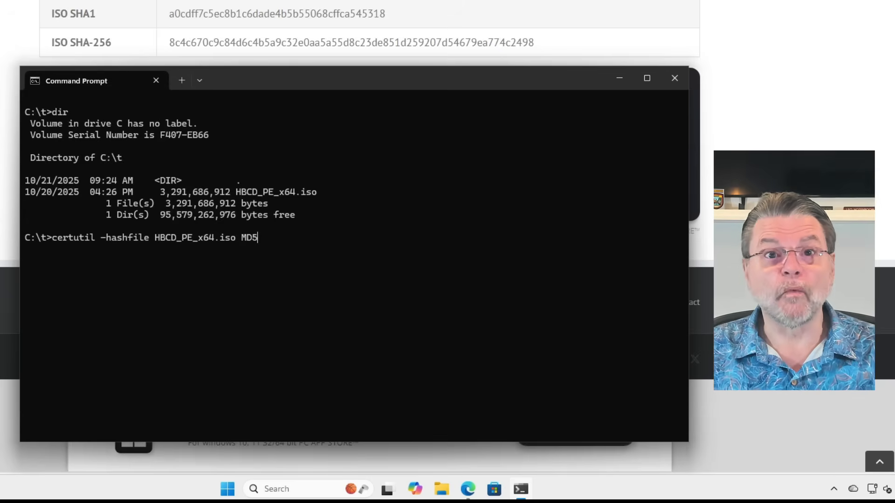
key("Return")
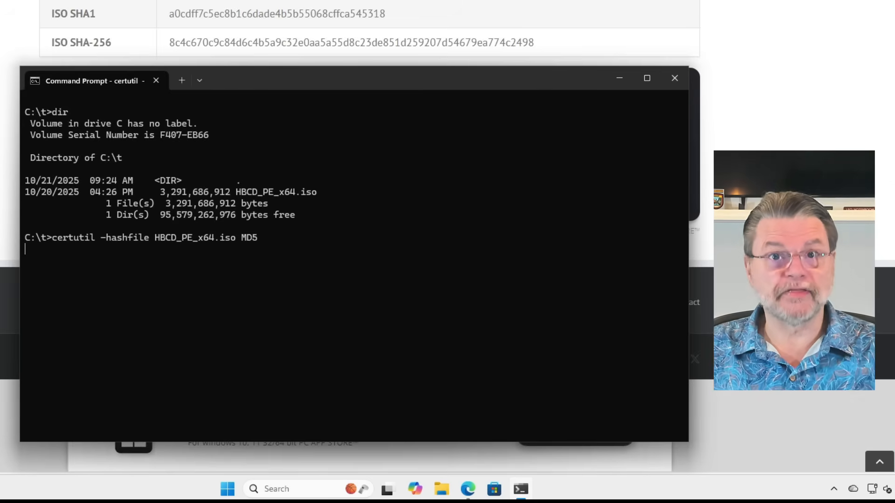
key("Return")
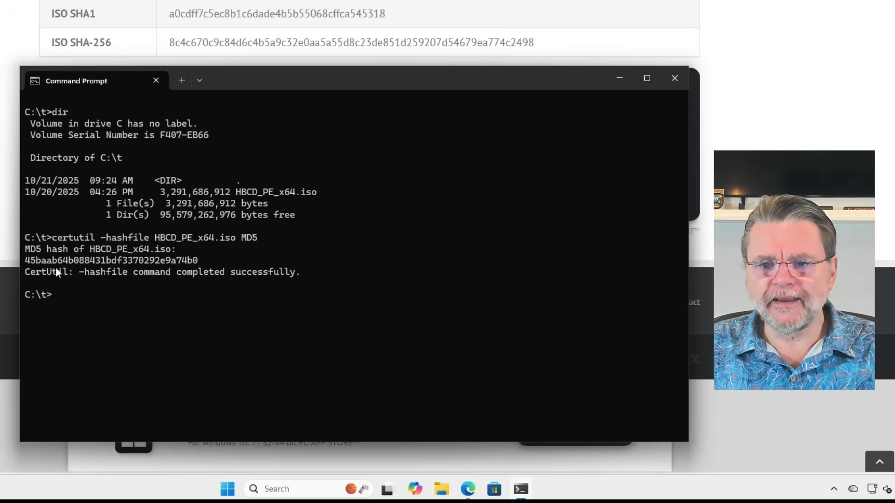
mouse_move(533, 273)
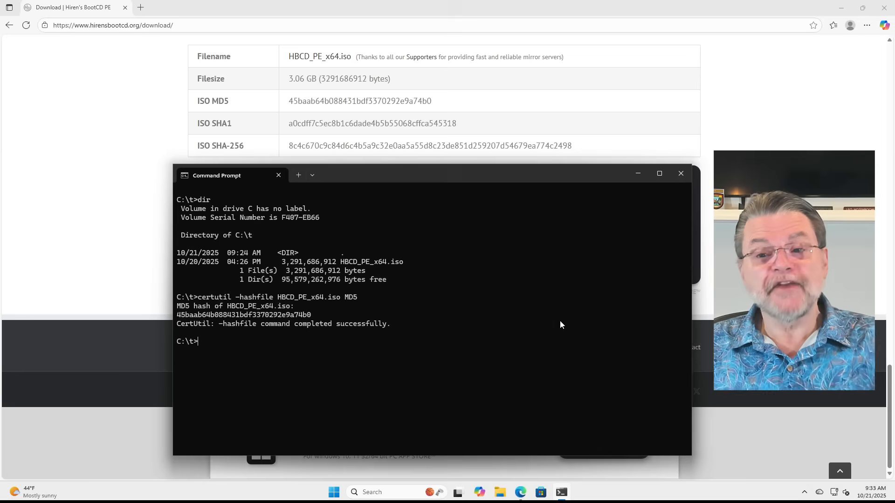
mouse_move(239, 105)
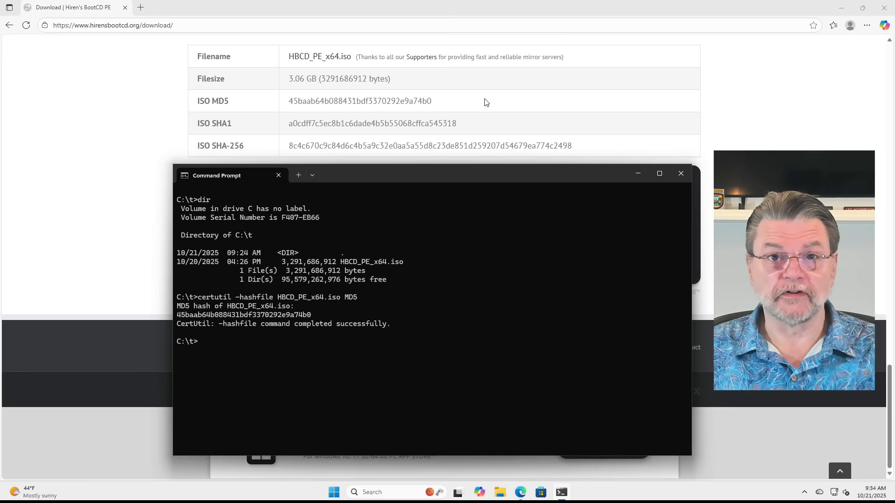
Recall the certutil command and swap MD5 for SHA1 to hash HBCD_PE_x64.iso.
type("certutil -hashfile HBCD_PE_x64.iso MD5")
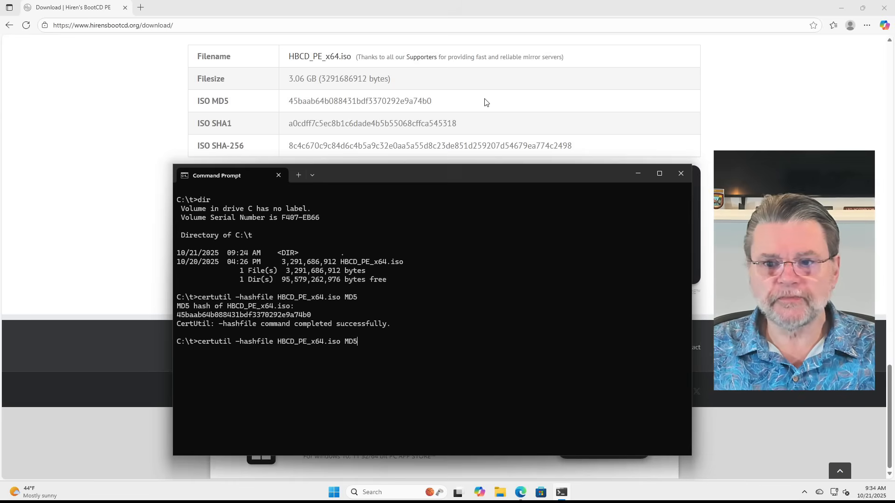
key("Backspace")
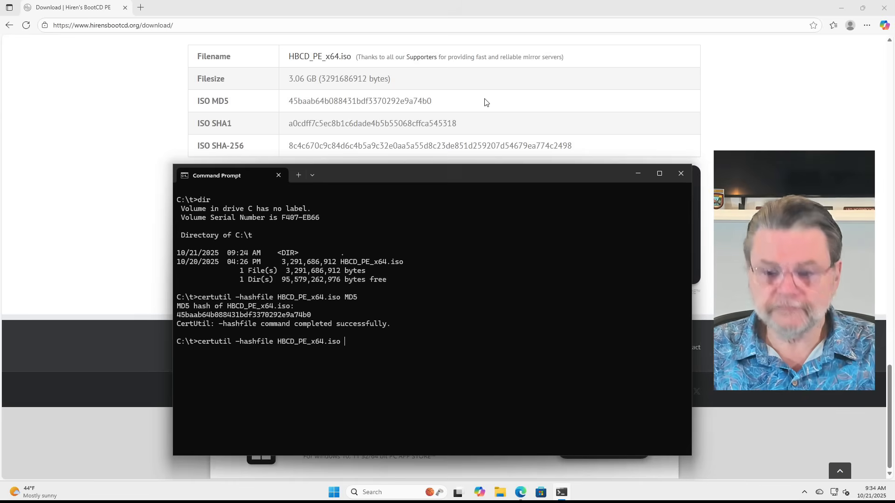
type("SHA1")
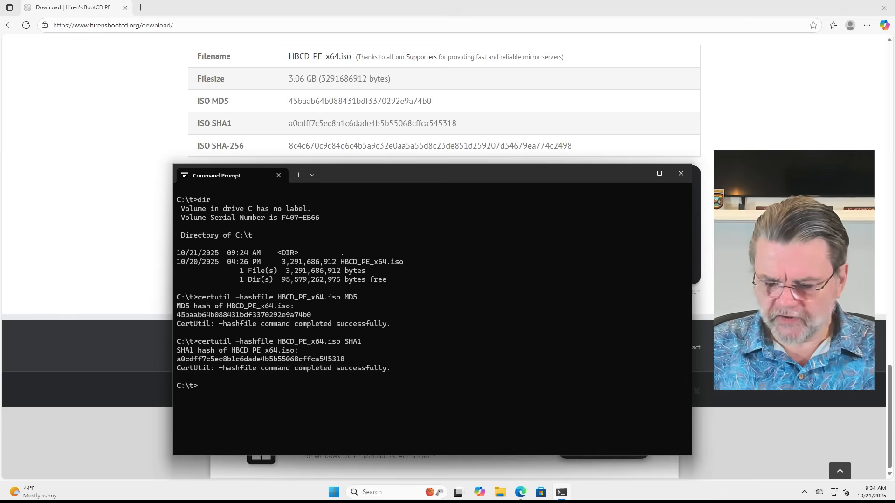
Run certutil -hashfile HBCD_PE_x64.iso SHA256 and compare with the page's SHA-256.
type("certutil -hashfile HBCD_PE_x64.iso SHA")
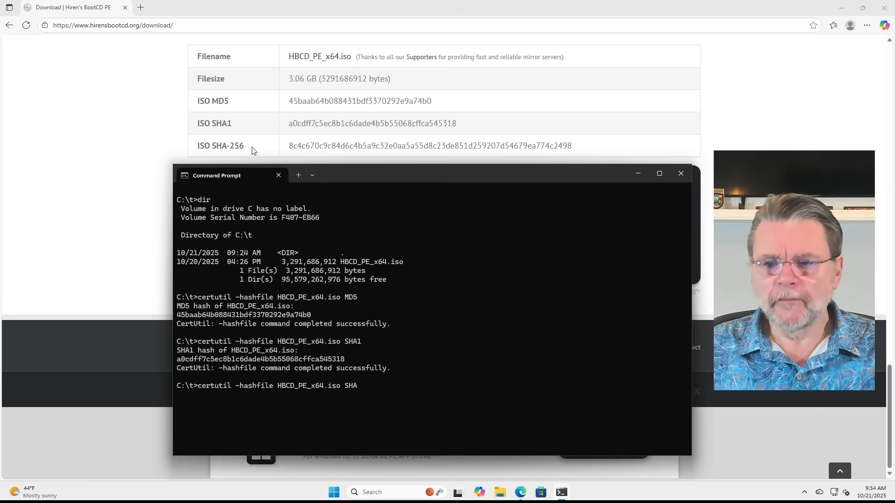
type("256")
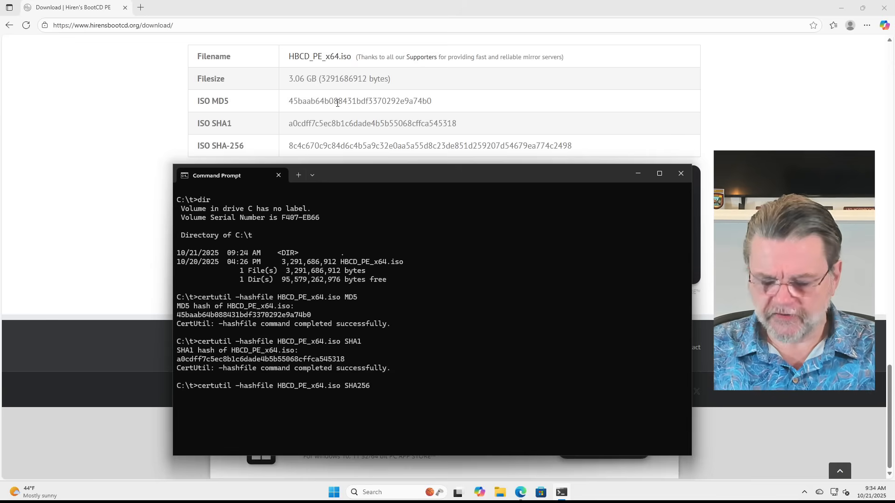
key("Return")
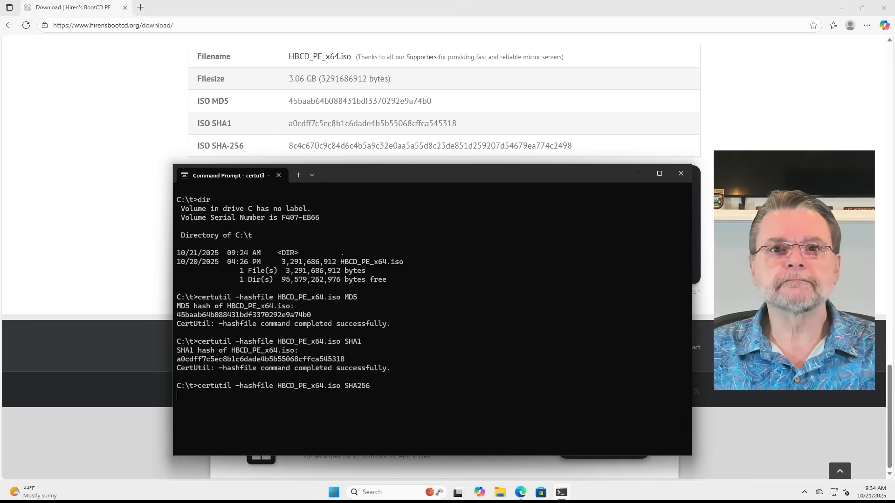
key("Return")
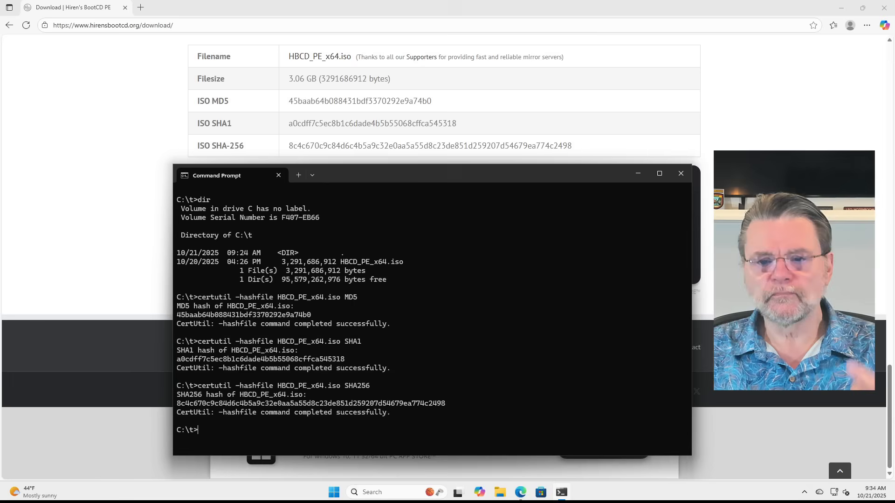